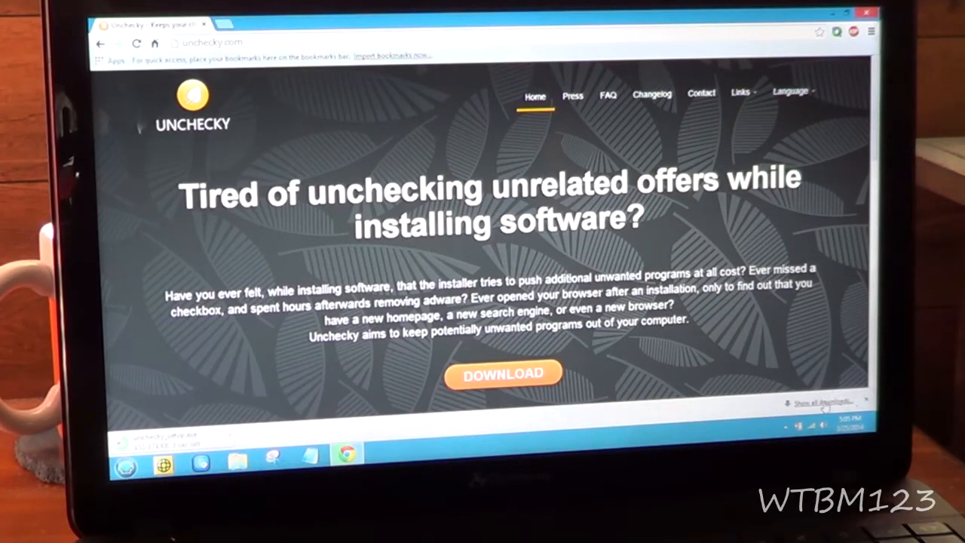
# - Download the Unchecky installer from unchecky.com in Chrome
pyautogui.click(503, 371)
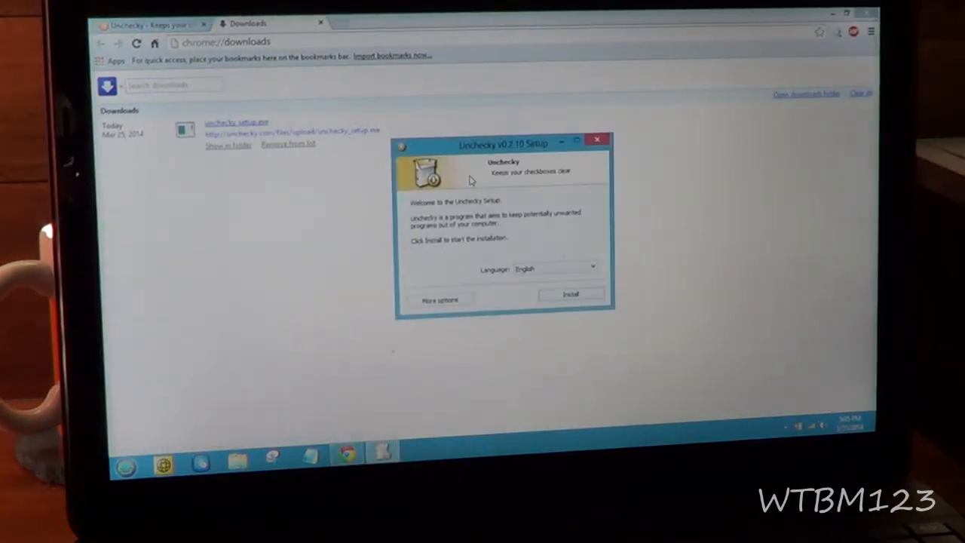
pyautogui.moveTo(581, 294)
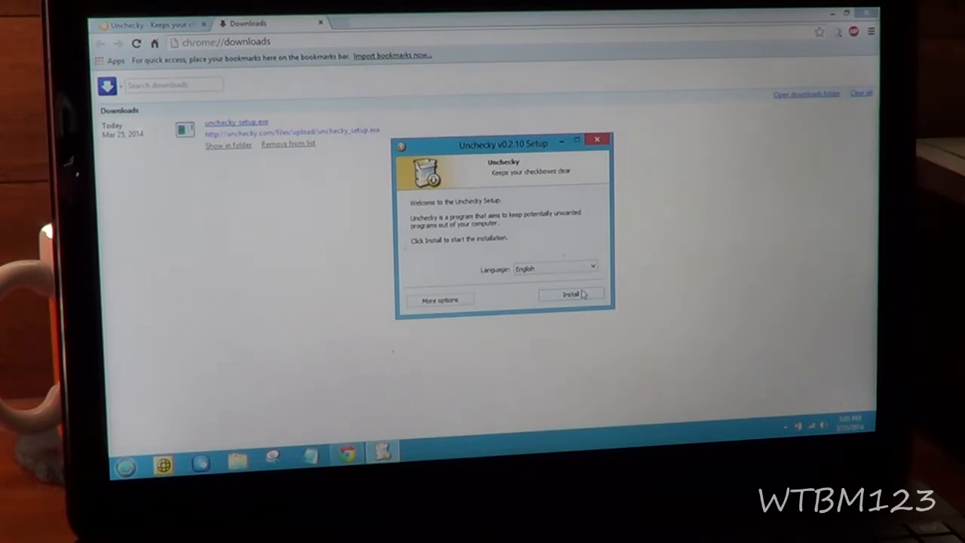
# - Install Unchecky in English and finish the installer once the service is running
pyautogui.click(571, 295)
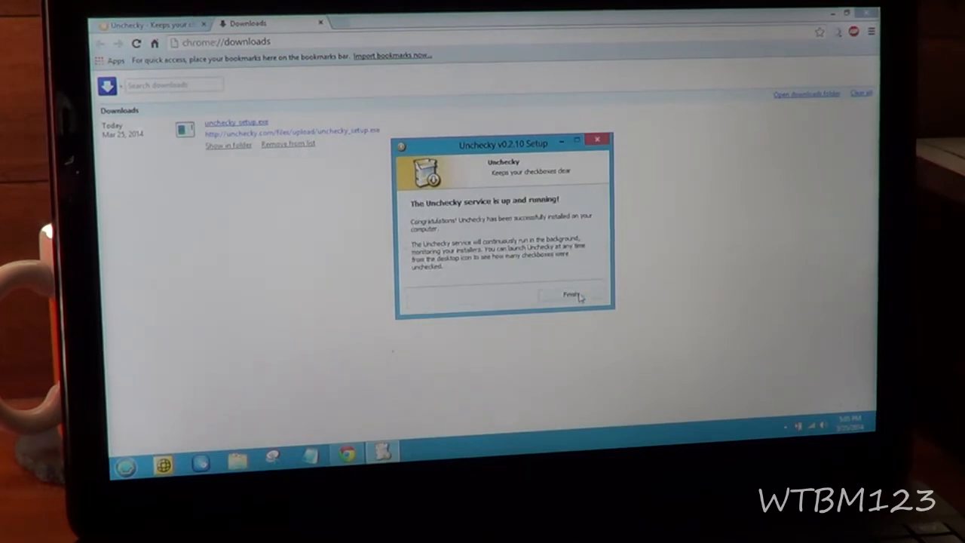
pyautogui.click(570, 294)
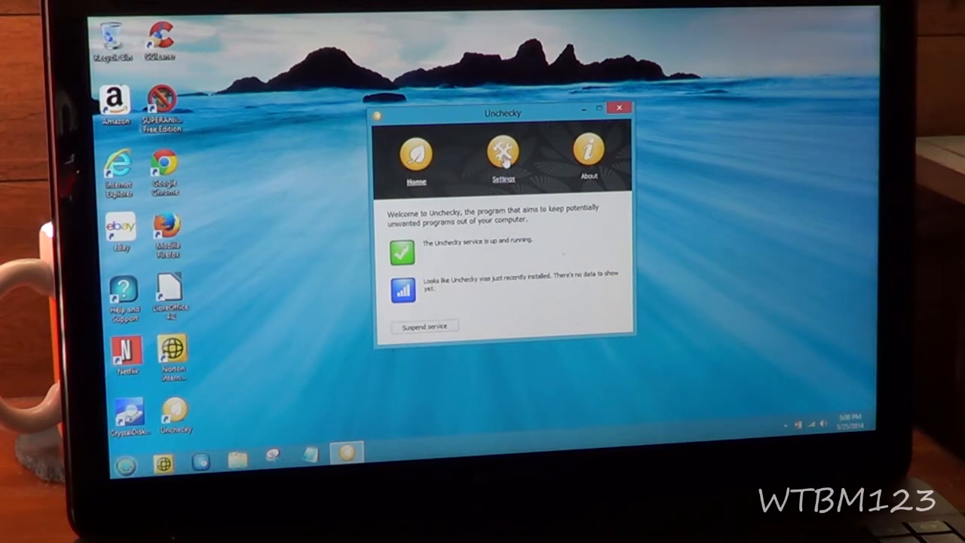
# - Show the Settings page of the Unchecky main window, language English
pyautogui.click(501, 151)
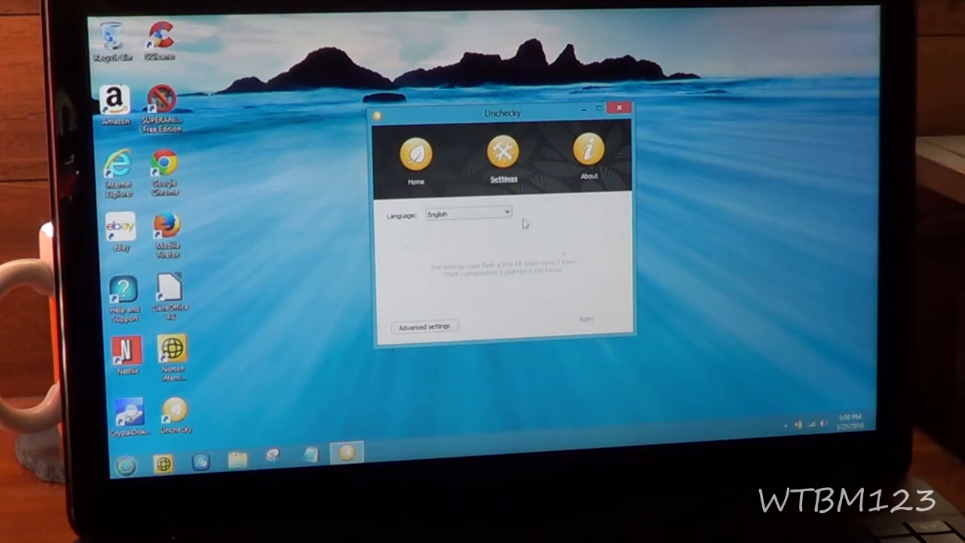